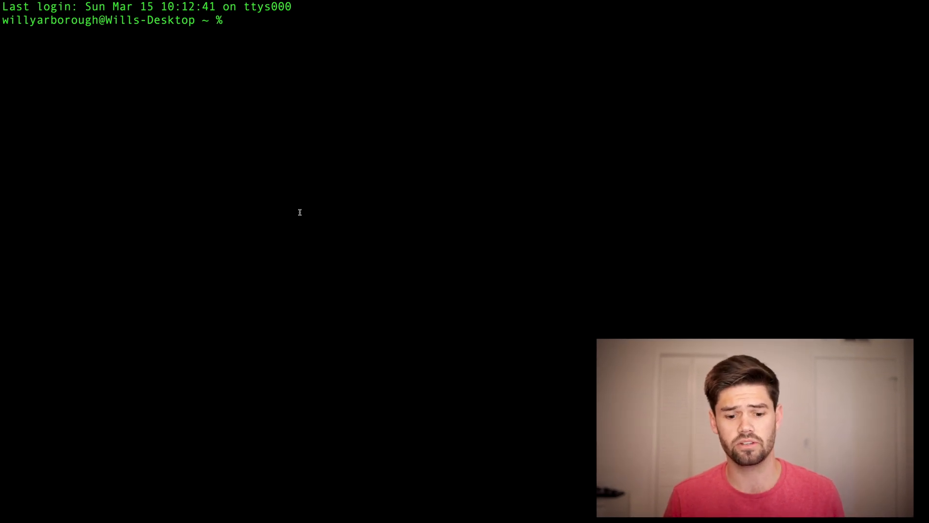
{"action": "type", "text": "ssh p"}
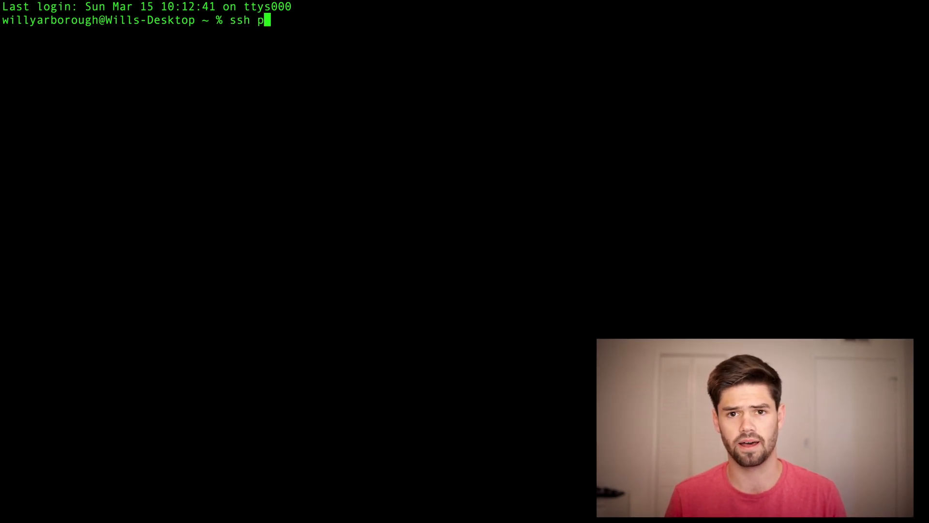
{"action": "key", "text": "Backspace"}
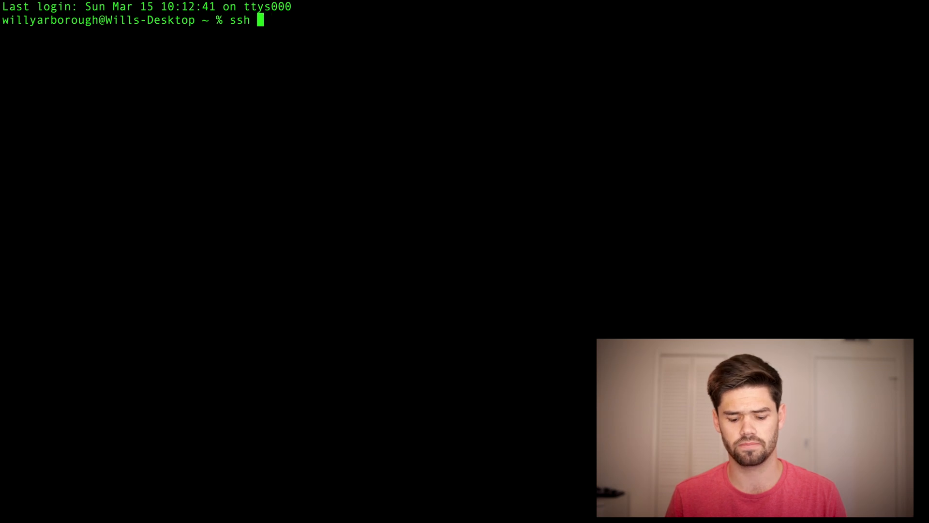
{"action": "type", "text": "pi@1"}
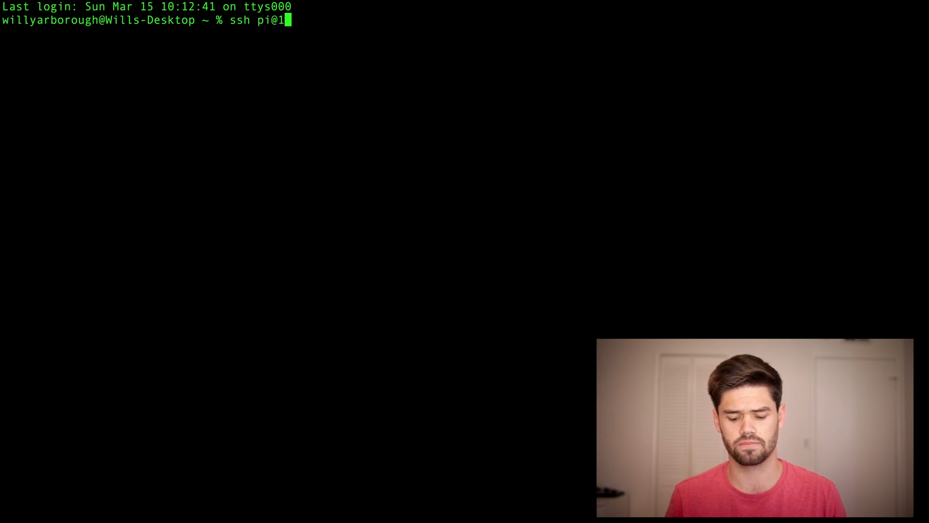
{"action": "type", "text": "92.168.1.105"}
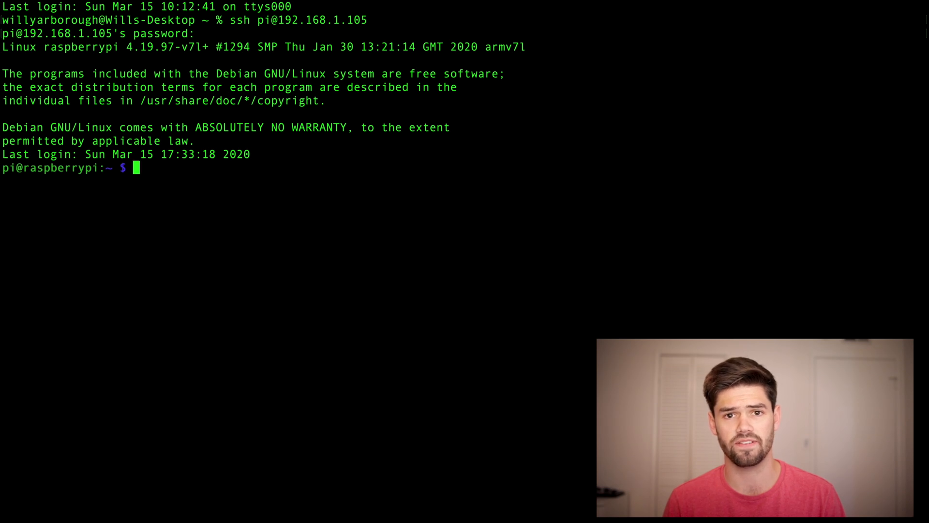
- Launch the configuration tool with sudo raspi-config
{"action": "type", "text": "sudo"}
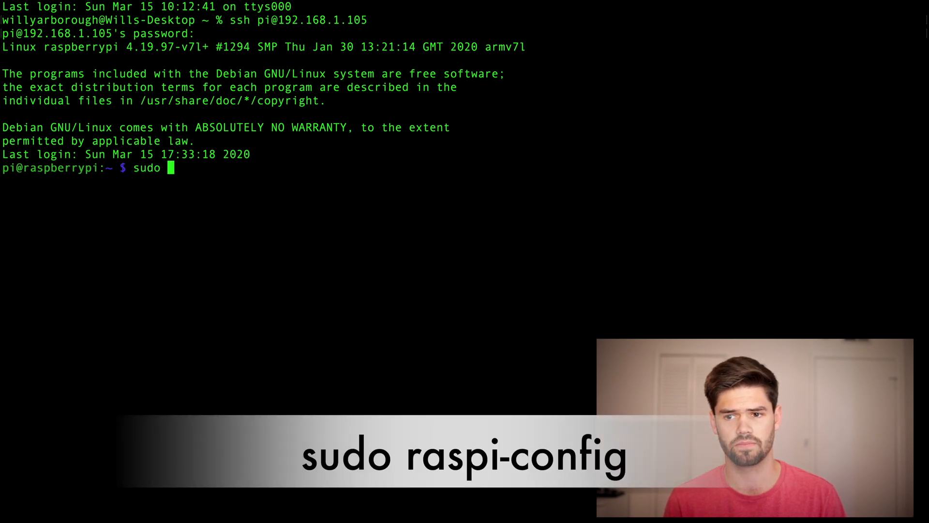
{"action": "type", "text": "raspi"}
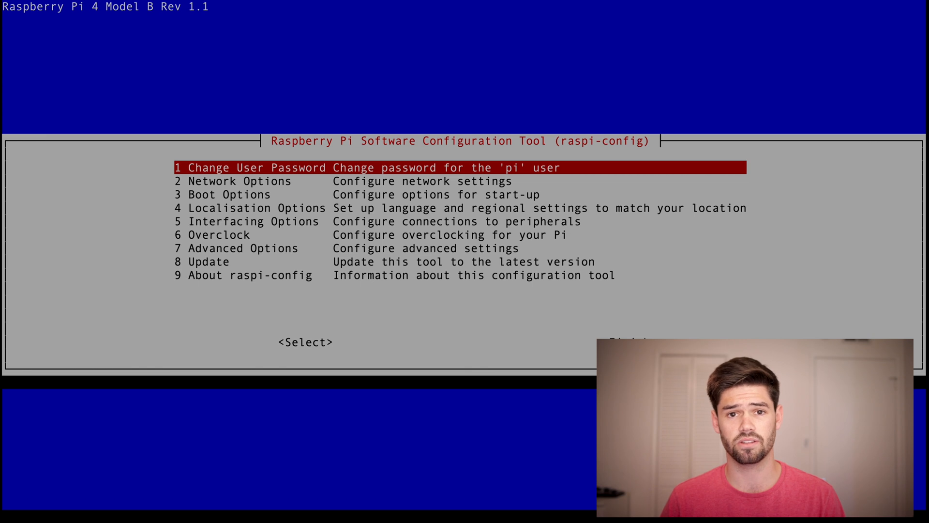
{"action": "key", "text": "Down"}
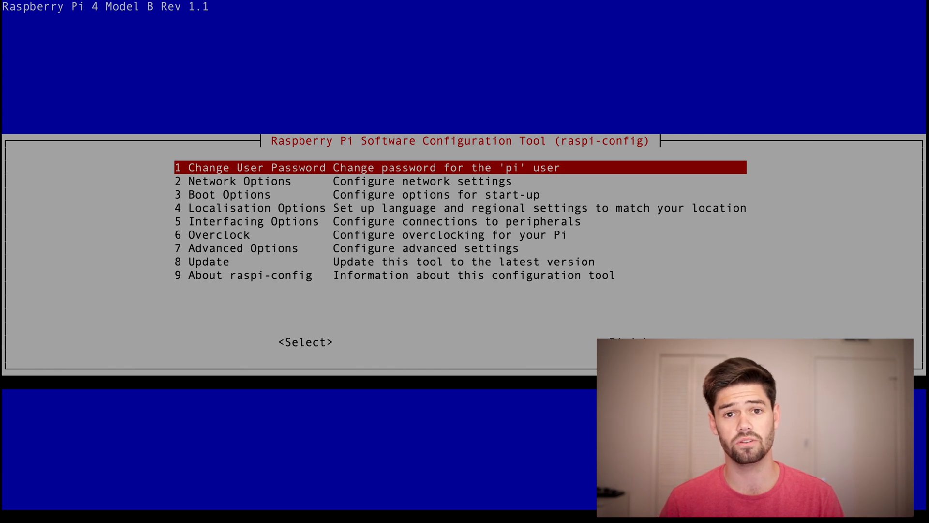
{"action": "key", "text": "Down"}
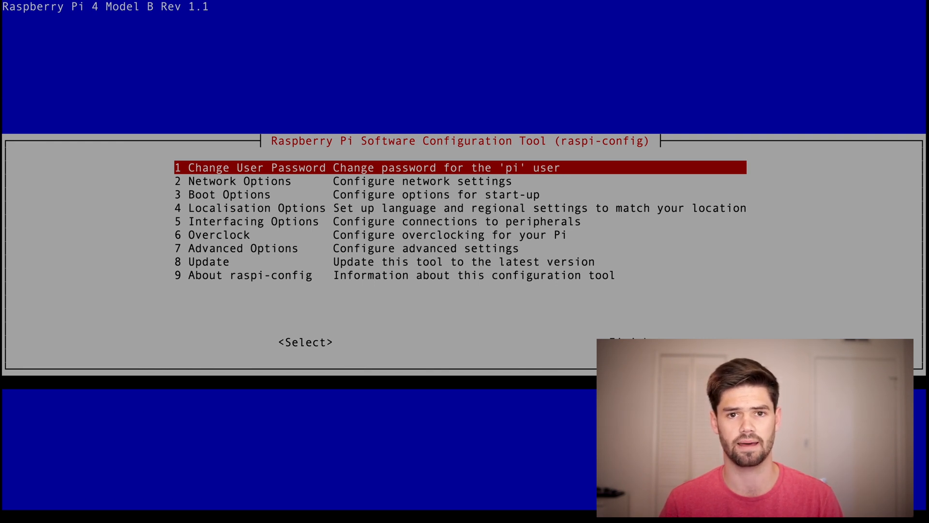
- Set the Pi to boot to desktop with DMT Mode 82 1920x1080 resolution
{"action": "key", "text": "Down"}
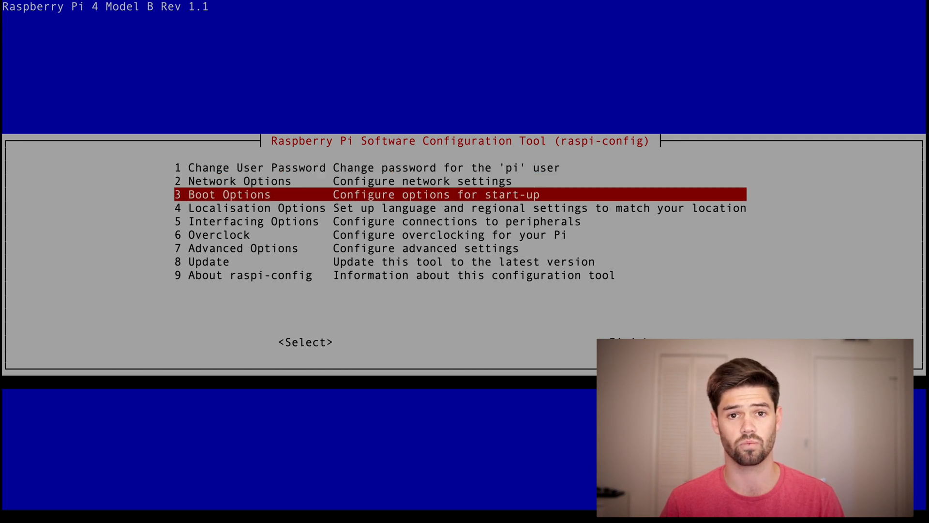
{"action": "key", "text": "Down"}
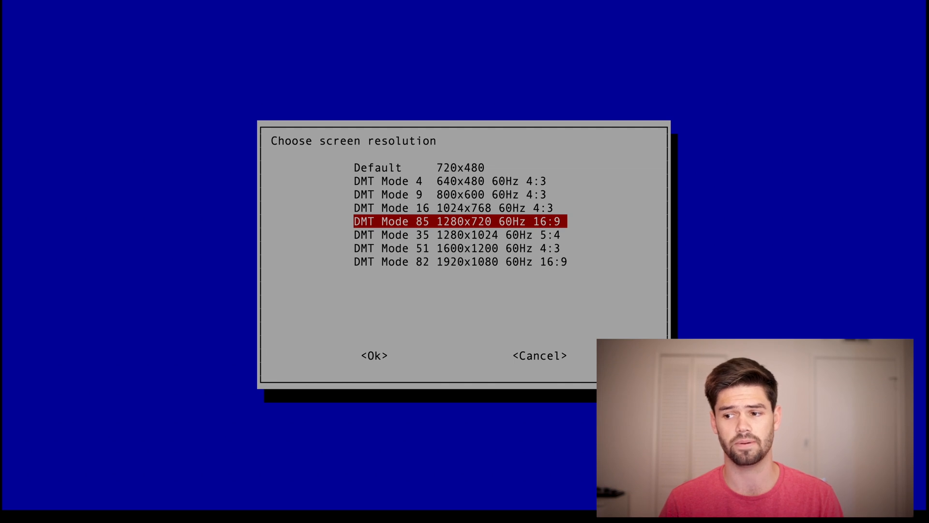
{"action": "key", "text": "Down"}
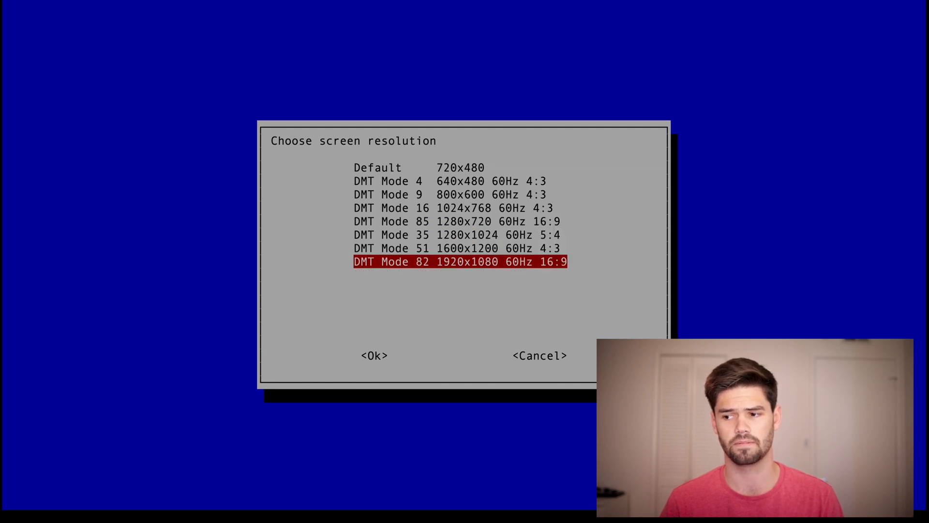
{"action": "left_click", "coordinate": [373, 355]}
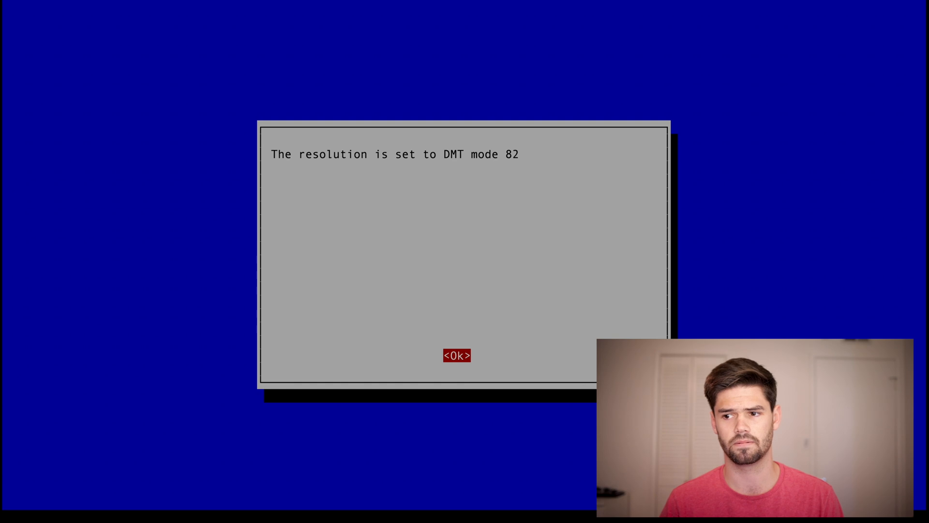
- Acknowledge the resolution change and reboot the Pi, ending the SSH session
{"action": "left_click", "coordinate": [456, 355]}
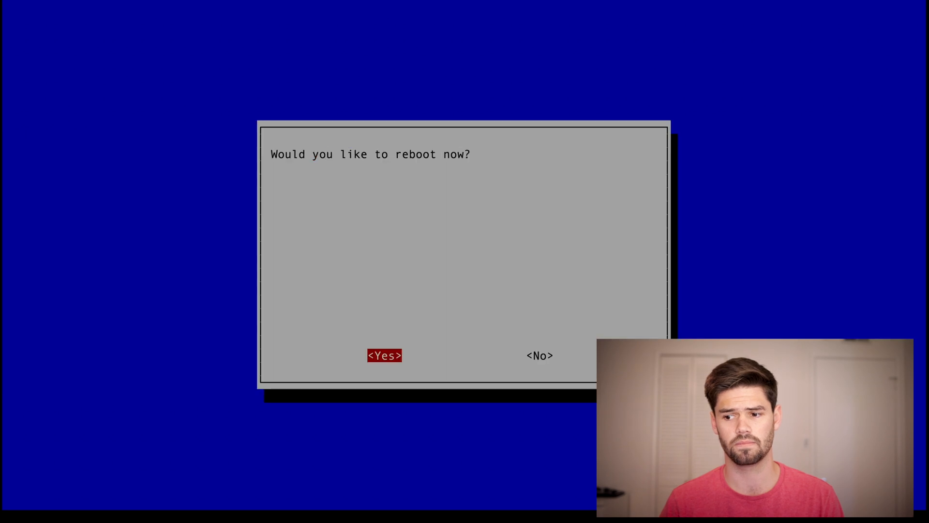
{"action": "left_click", "coordinate": [385, 355]}
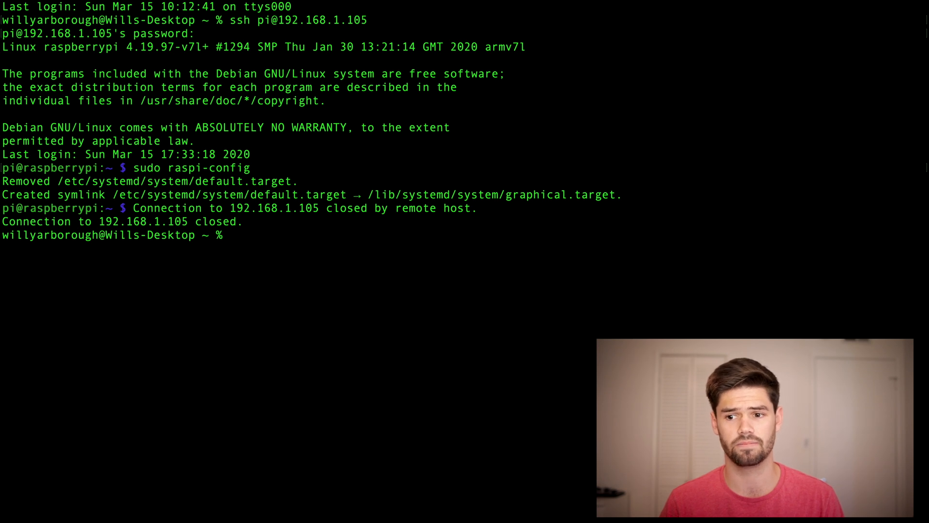
- Reconnect over SSH and set the VNC service-mode password with sudo vncpasswd -service
{"action": "type", "text": "ssh pi@192.168.1.105"}
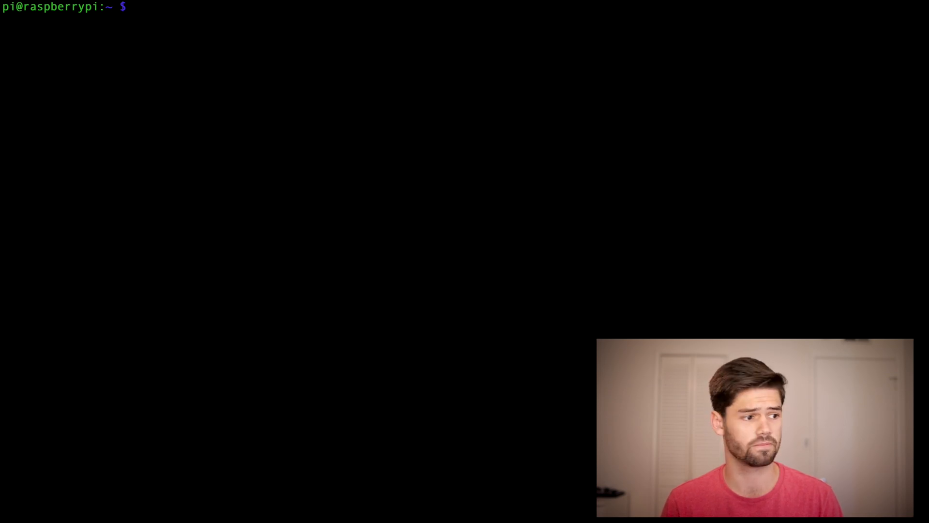
{"action": "type", "text": "sudo"}
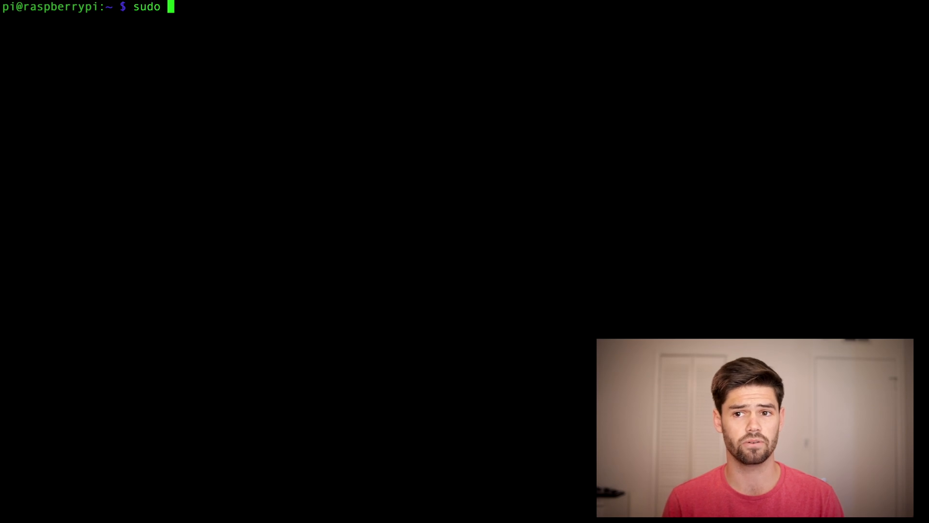
{"action": "type", "text": "vn"}
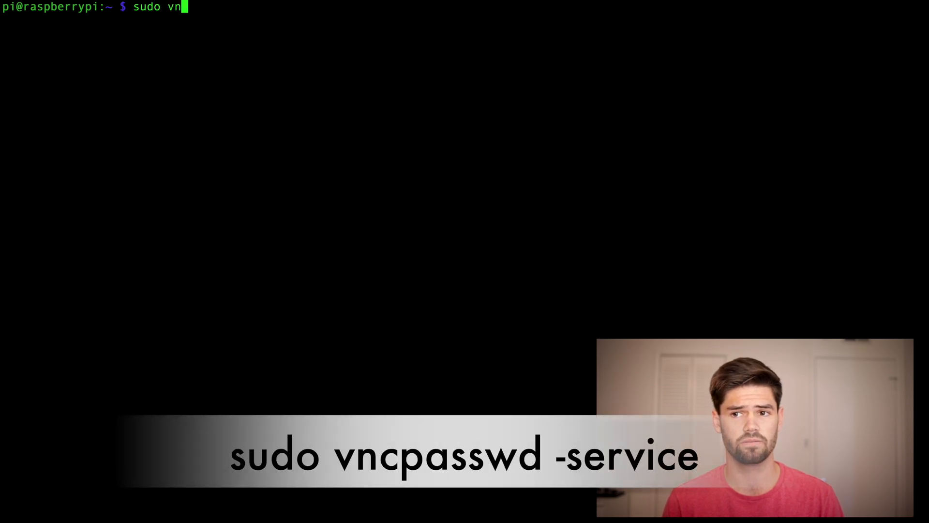
{"action": "type", "text": "cpasswd -service"}
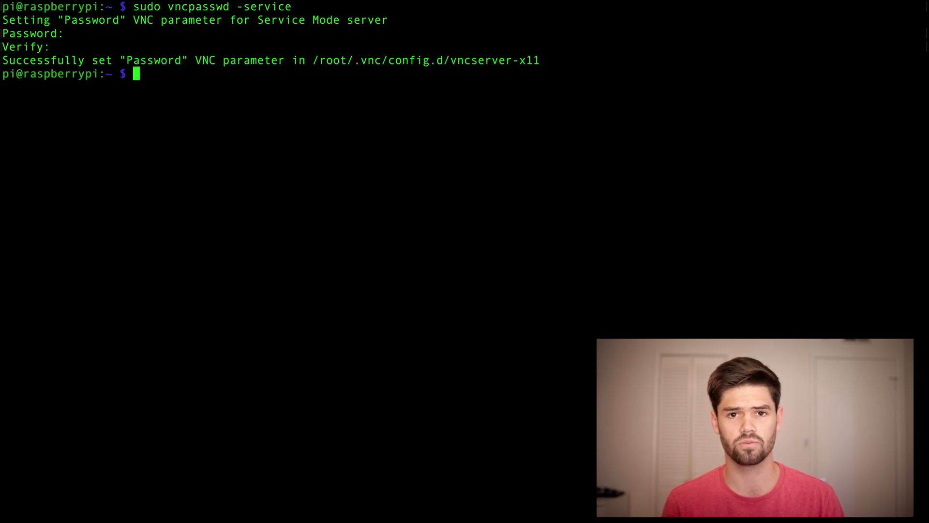
- Start editing /etc/vnc/config.d/common.custom in nano as root
{"action": "type", "text": "sudo cn"}
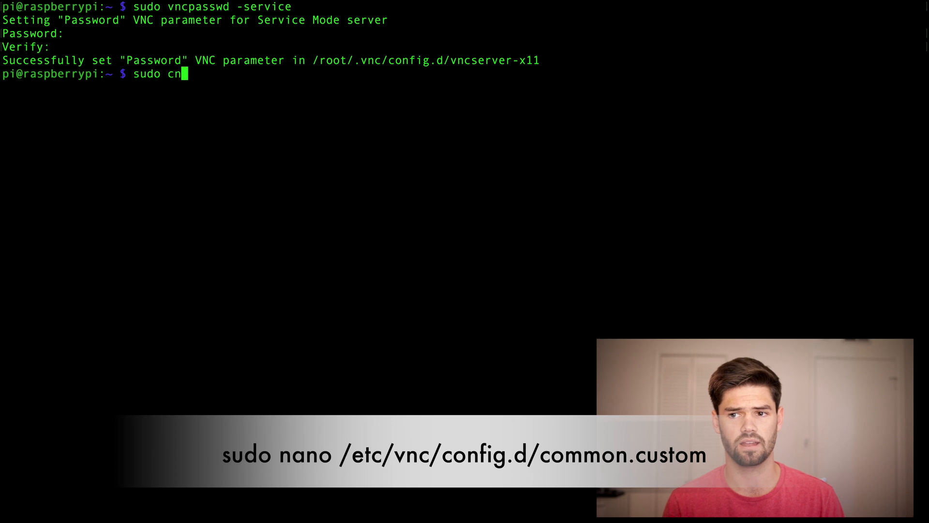
{"action": "type", "text": "ano /et"}
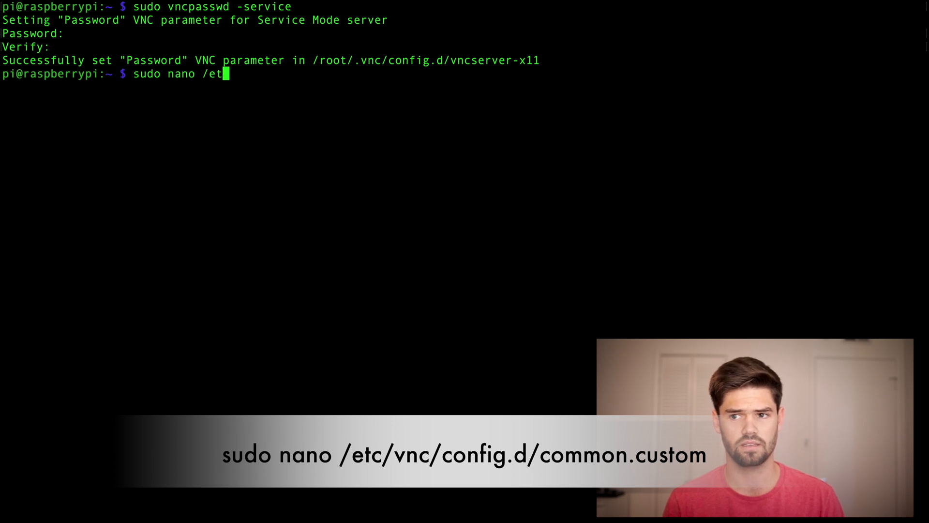
{"action": "type", "text": "c/vnc/"}
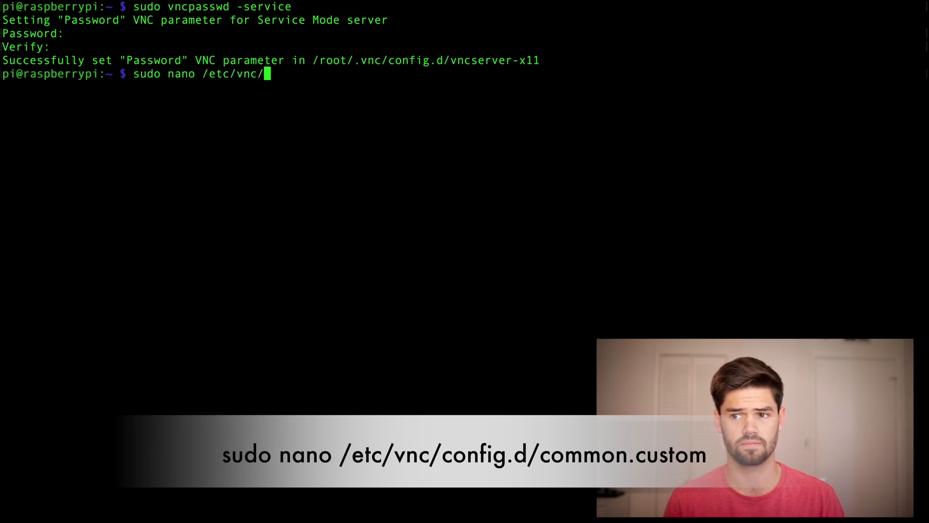
{"action": "type", "text": "config/"}
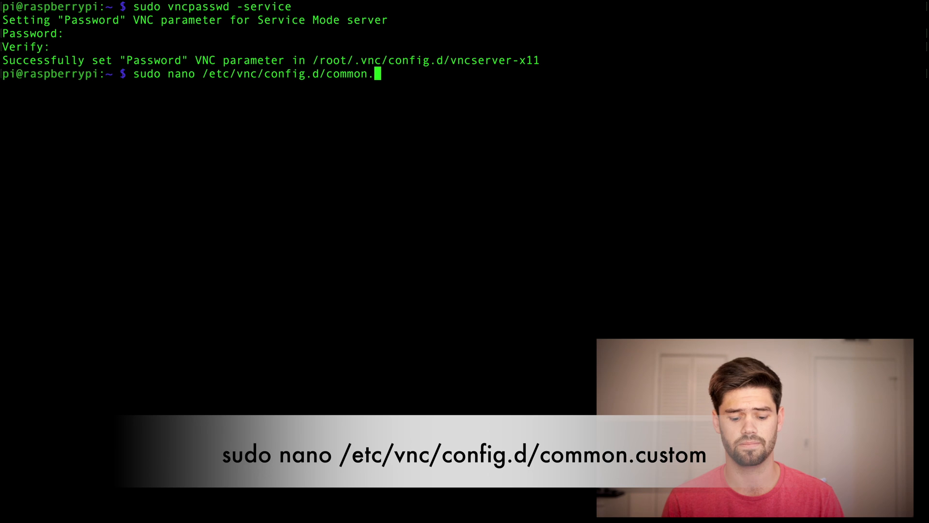
{"action": "type", "text": "custom"}
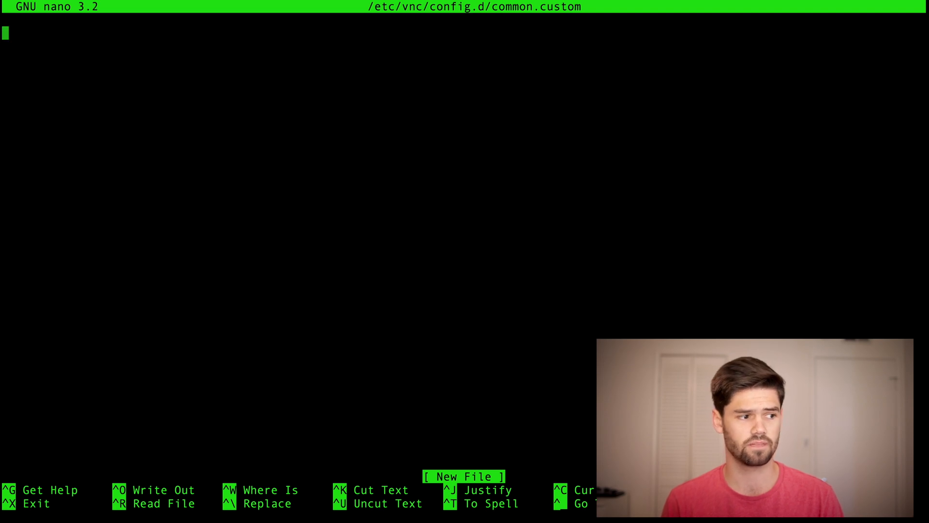
- Add the line Authentication=VncAuth to common.custom and save the file
{"action": "type", "text": "Auth"}
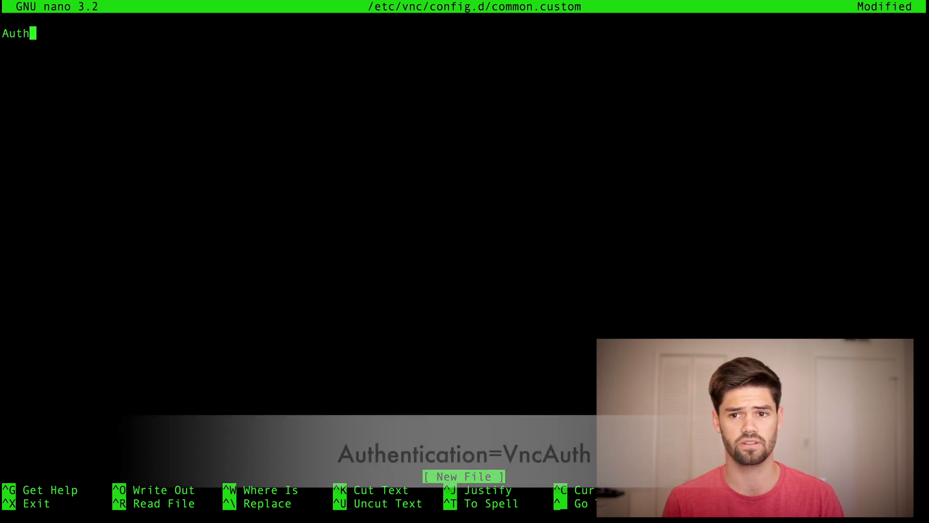
{"action": "type", "text": "entication"}
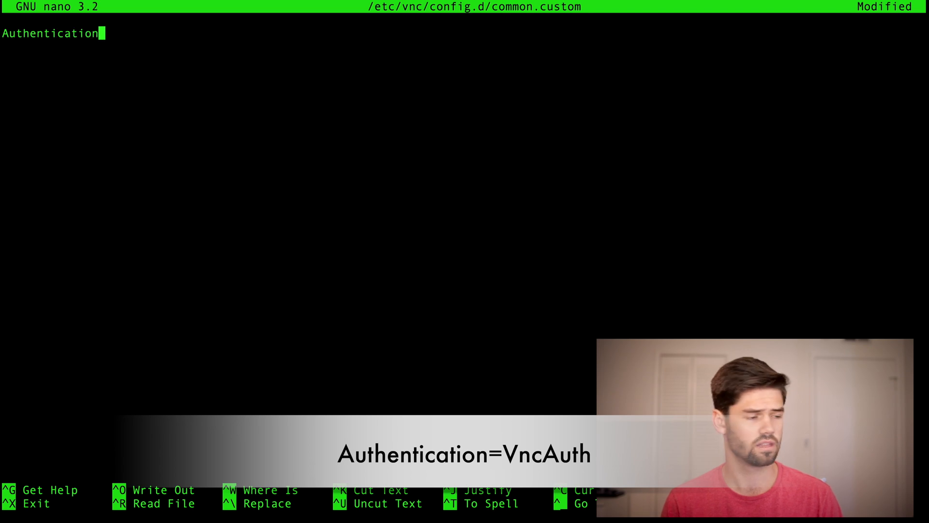
{"action": "type", "text": "="}
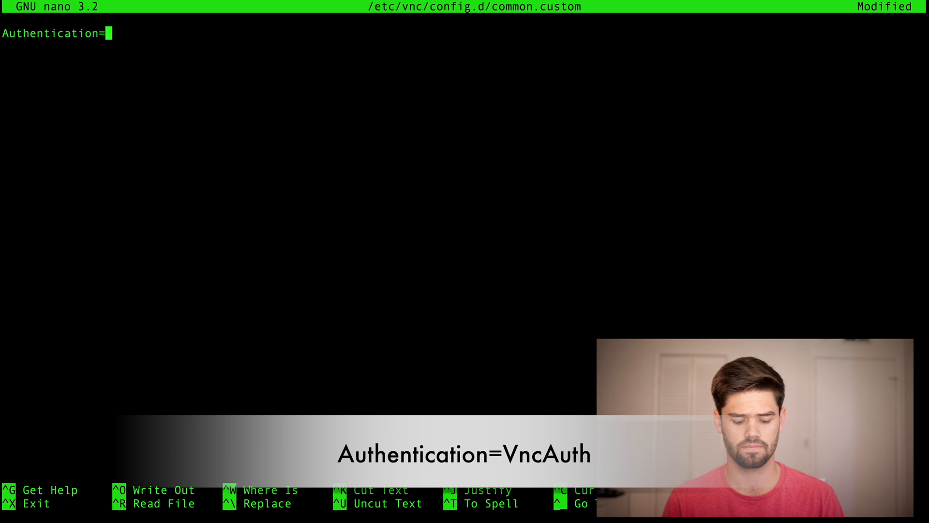
{"action": "type", "text": "VncAuth"}
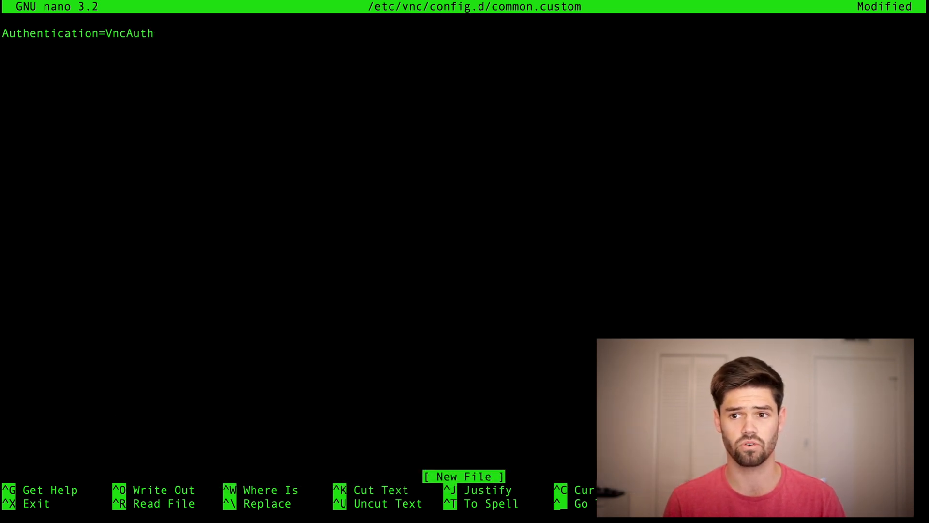
{"action": "key", "text": "ctrl+o"}
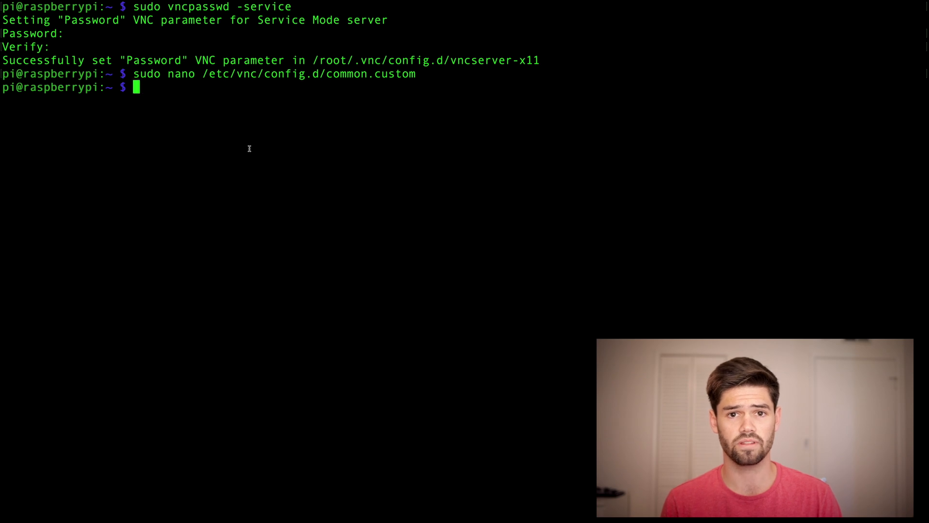
- Restart the vncserver-x11-serviced service, then reboot the Pi with sudo reboot
{"action": "type", "text": "sudo systemctl restart vncserver-x11-serviced"}
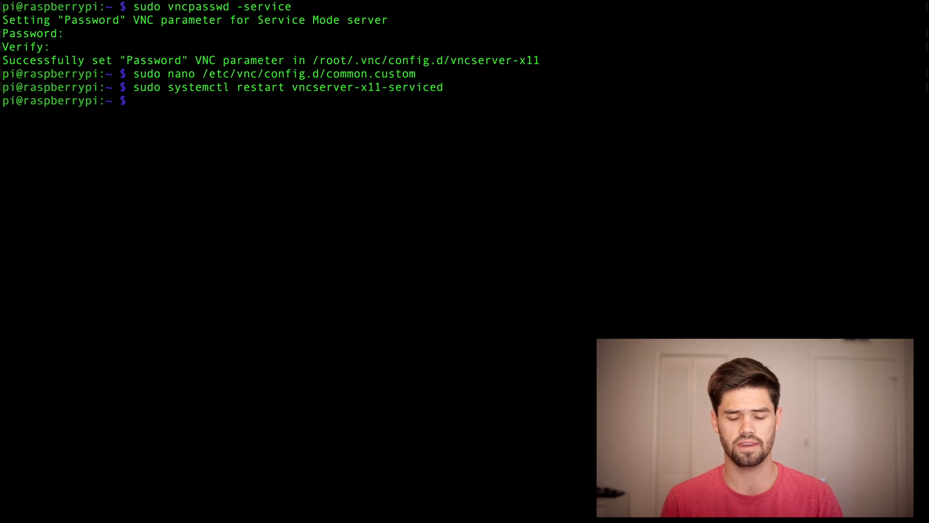
{"action": "type", "text": "sudo"}
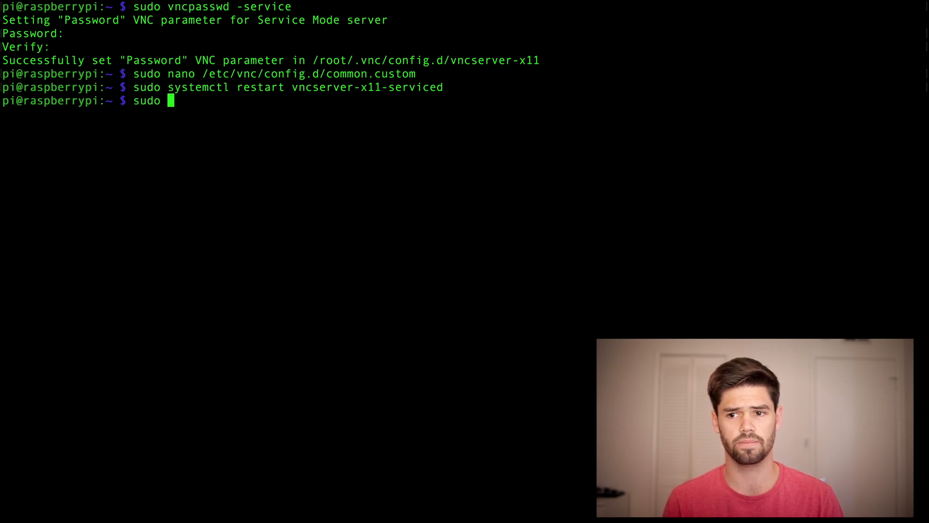
{"action": "type", "text": "reboot"}
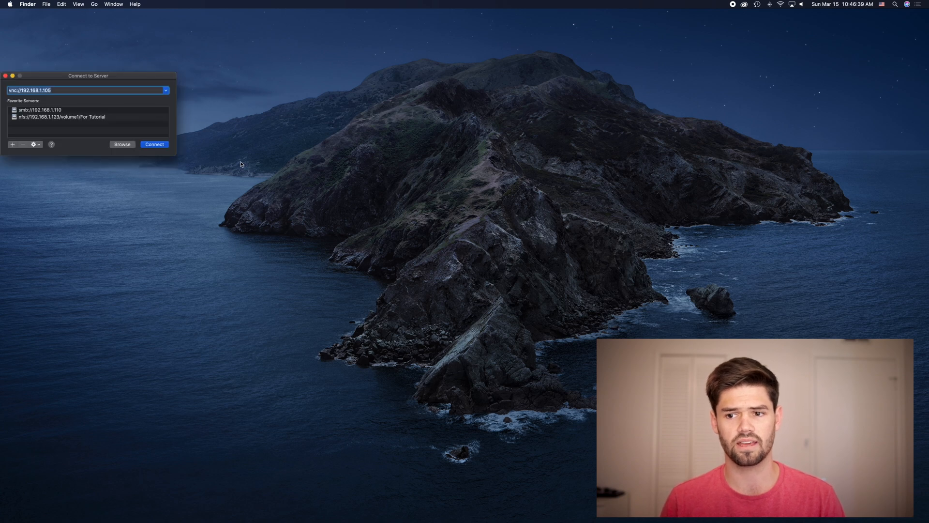
- Connect to vnc://192.168.1.105 via Connect to Server and sign in to the Pi's desktop
{"action": "left_click_drag", "start_coordinate": [88, 76], "coordinate": [390, 99]}
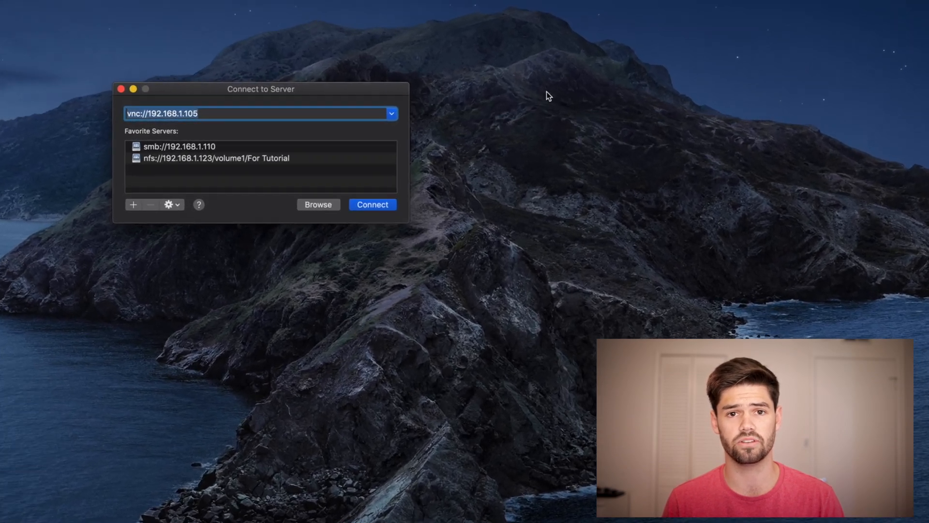
{"action": "left_click_drag", "start_coordinate": [260, 89], "coordinate": [229, 86]}
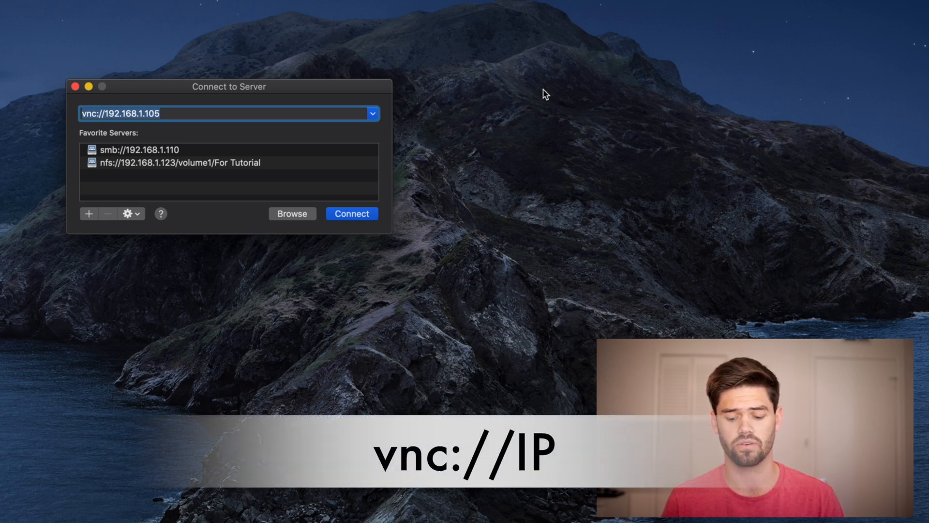
{"action": "left_click", "coordinate": [350, 213]}
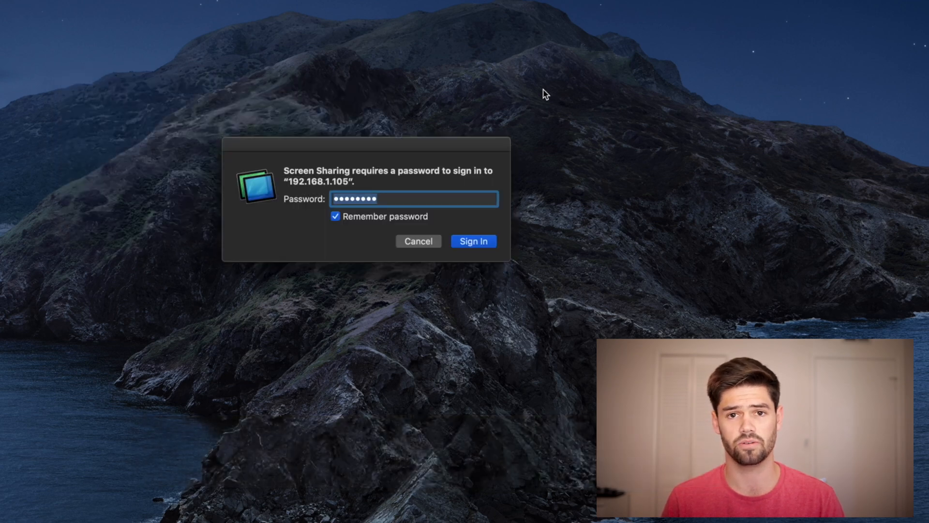
{"action": "left_click", "coordinate": [473, 241]}
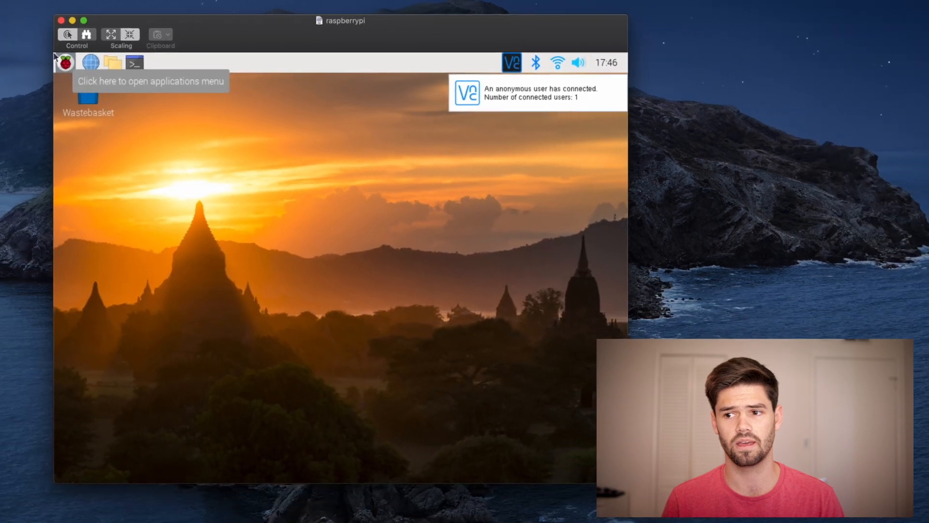